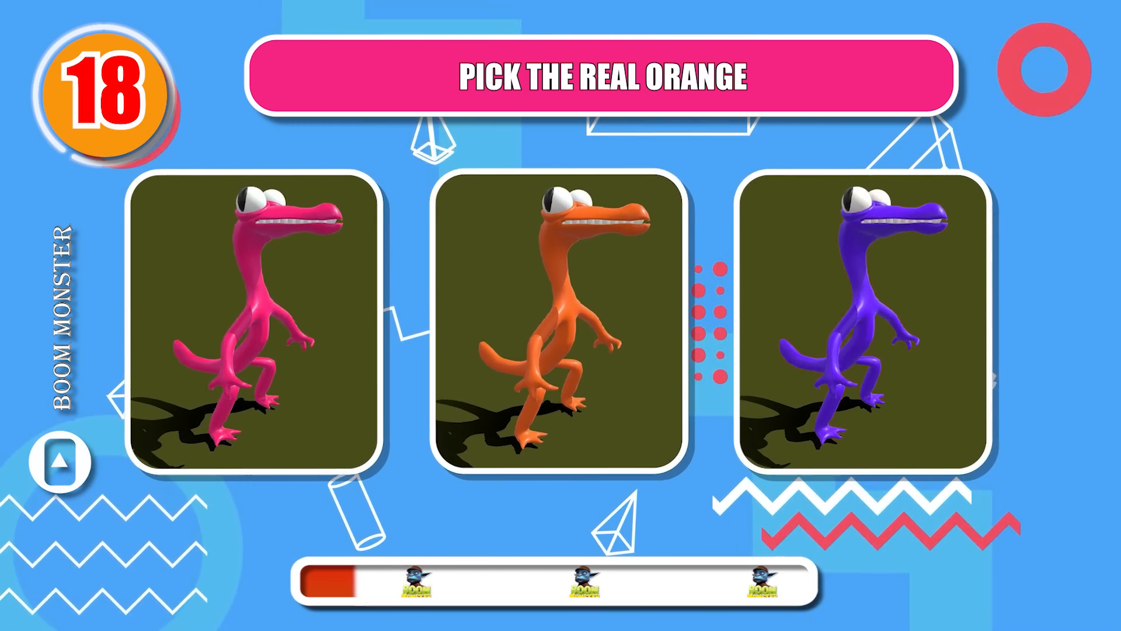
{"action": "left_click", "coordinate": [556, 322]}
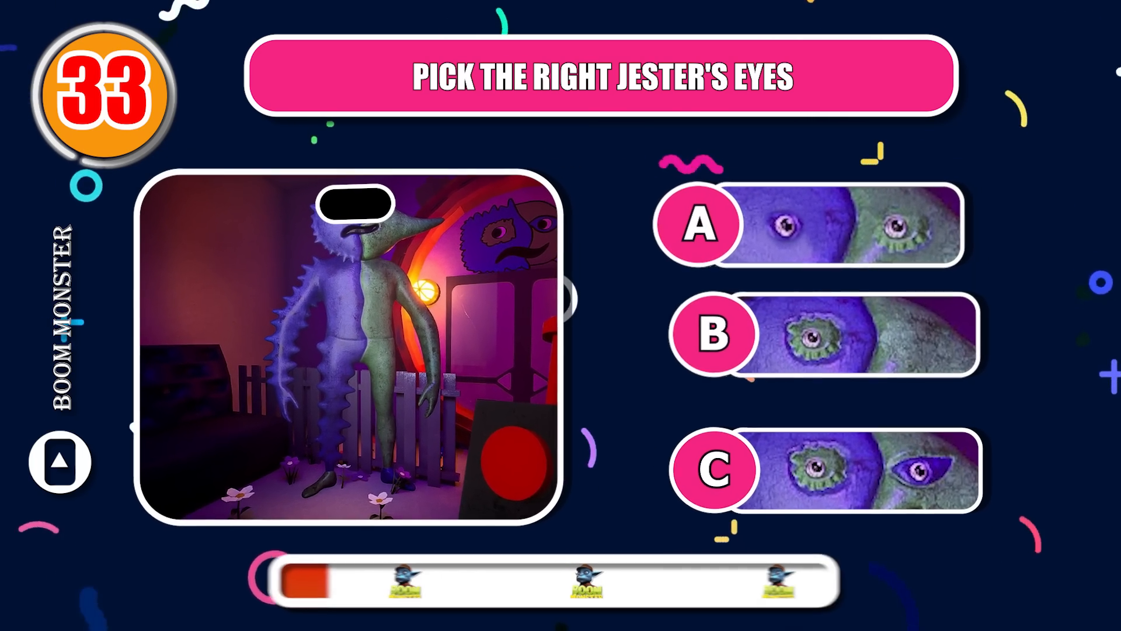
{"action": "left_click", "coordinate": [711, 470]}
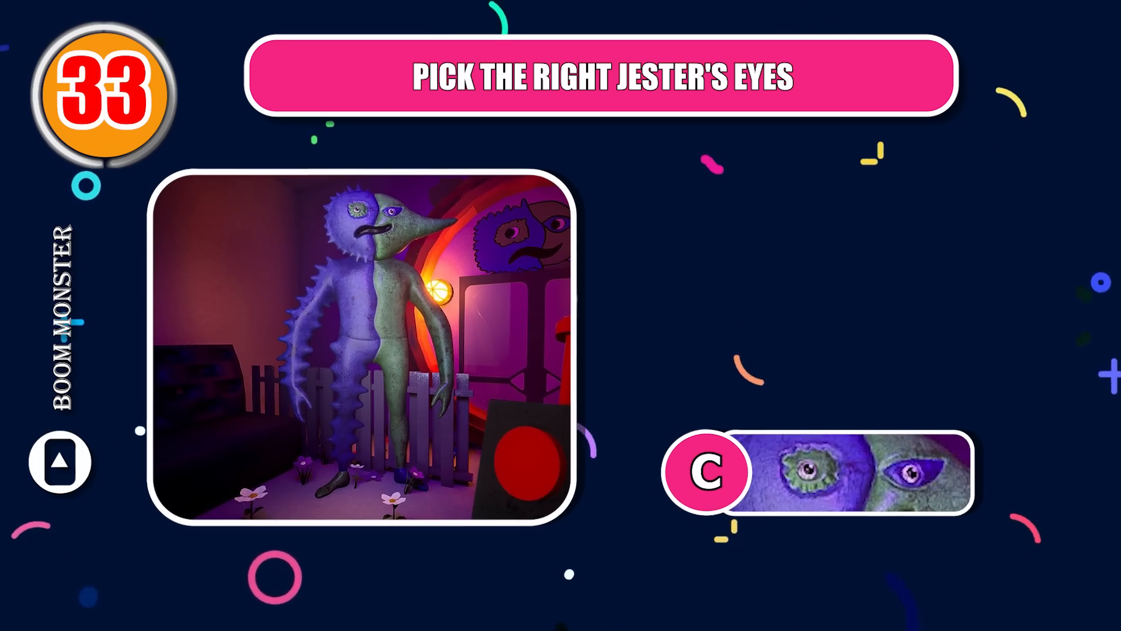